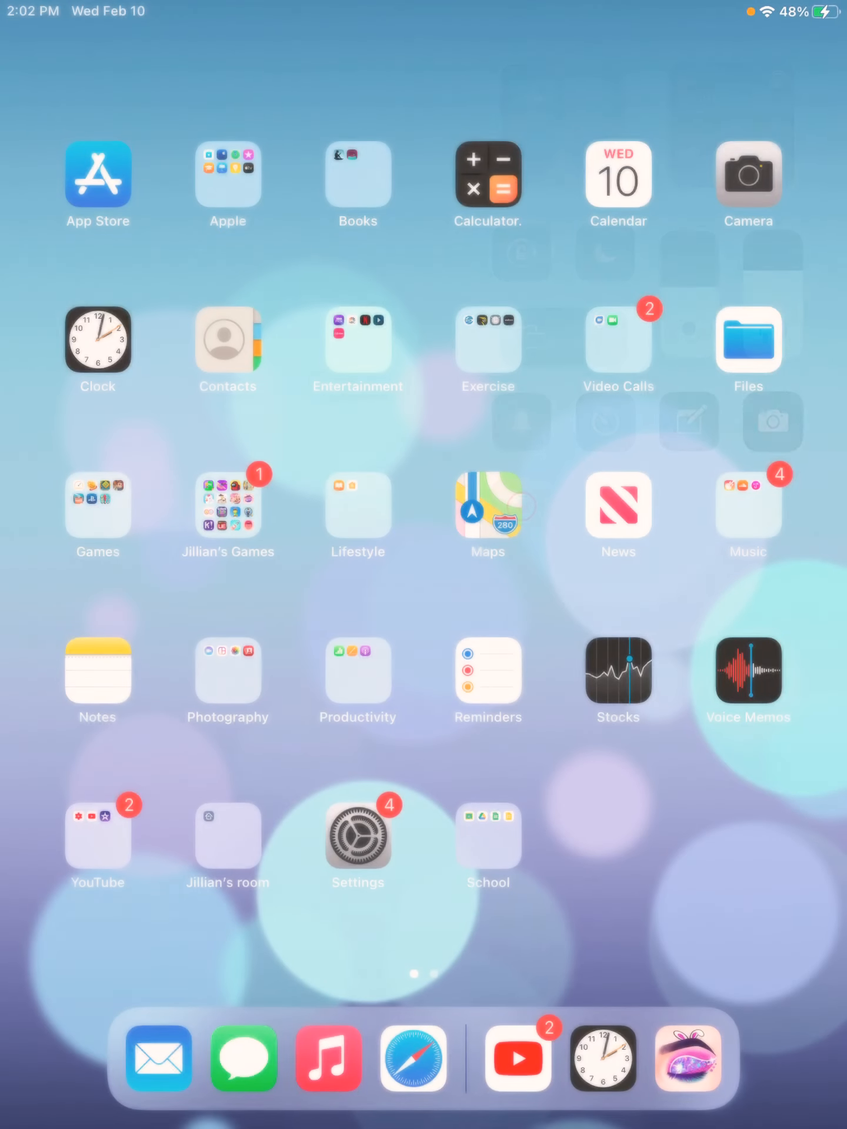
# Swipe to the second Home Screen page showing Documents, Edge, Twitter, Meet and Zoom.
pyautogui.hscroll(-3)
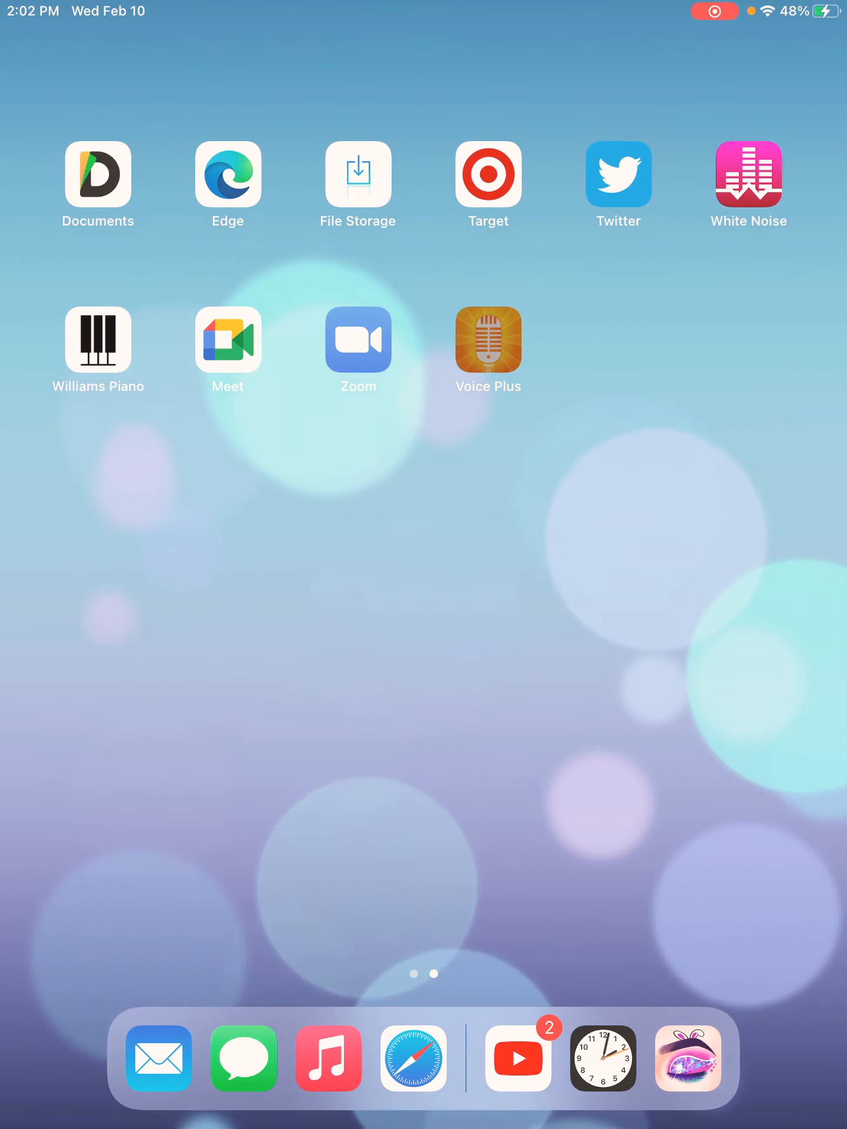
# Launch Voice Plus, record a roughly seven-second voice clip, and stop its plain playback.
pyautogui.click(488, 343)
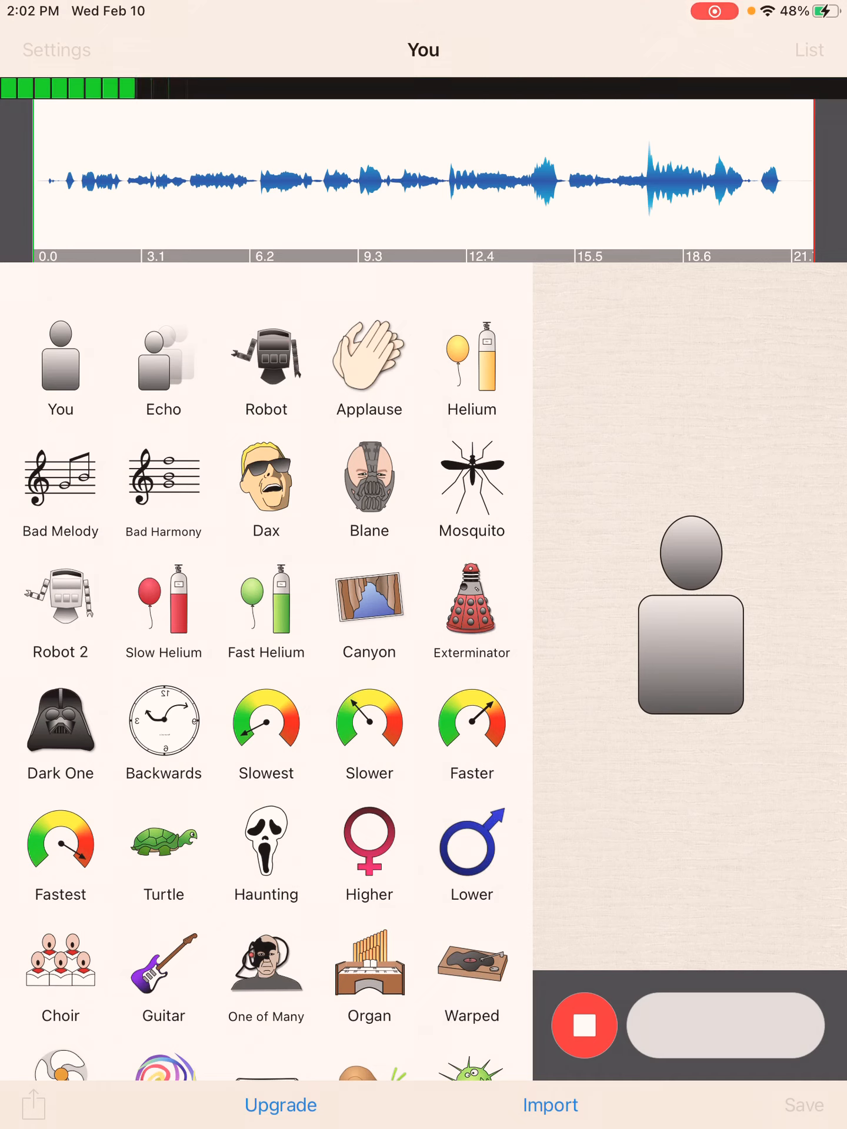
pyautogui.click(584, 1025)
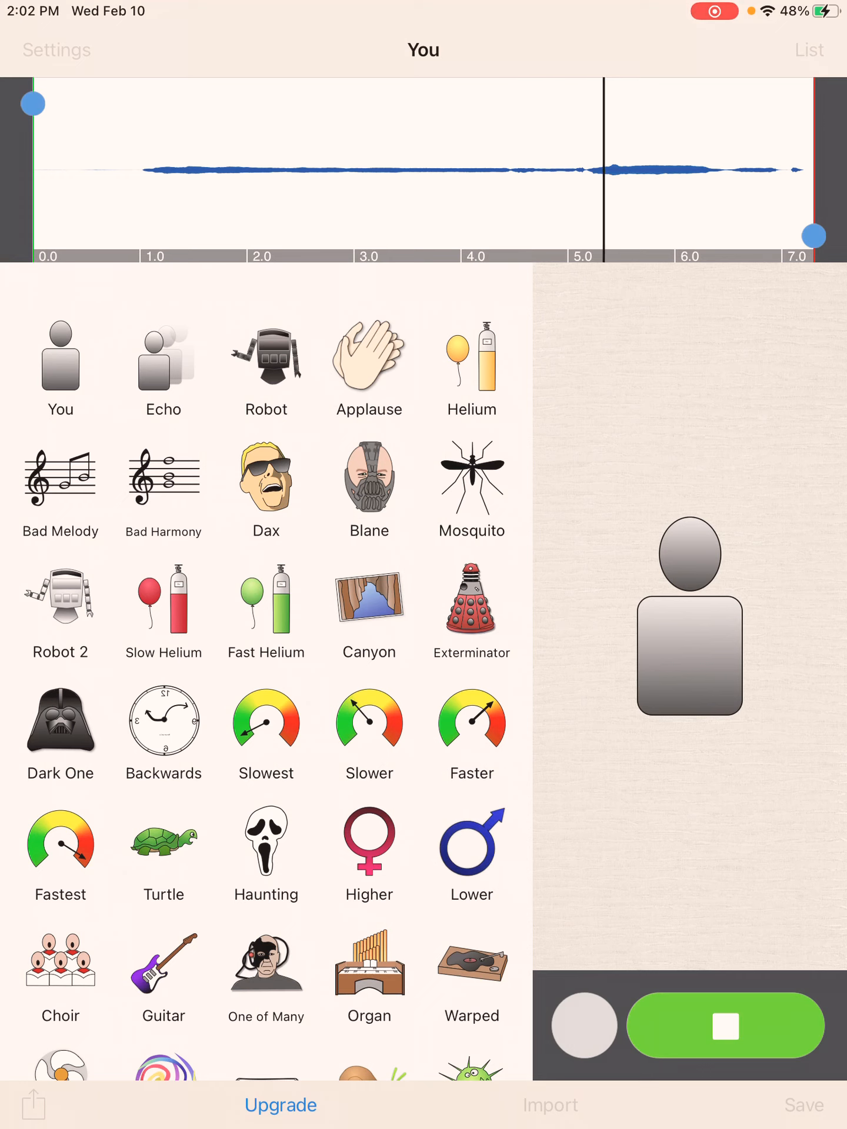
pyautogui.click(725, 1026)
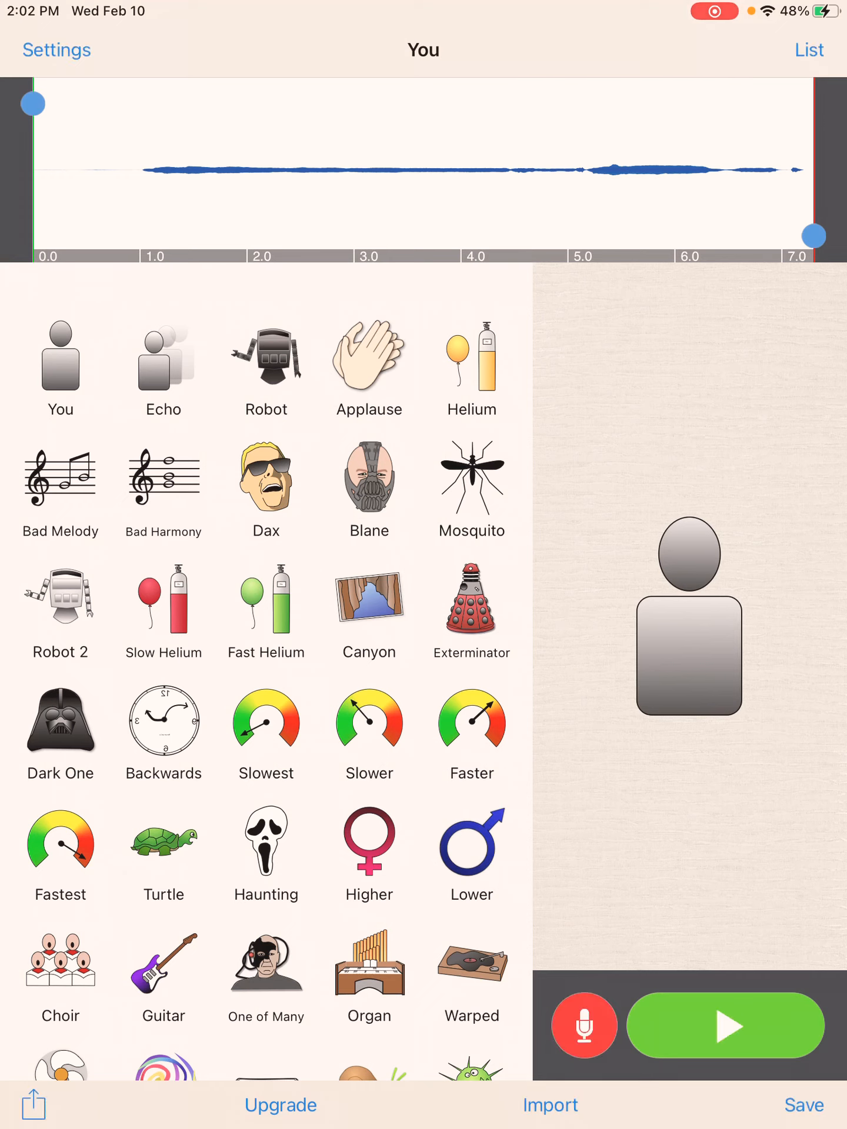
# Play the clip with the Echo effect, then start the Bad Melody effect.
pyautogui.click(163, 367)
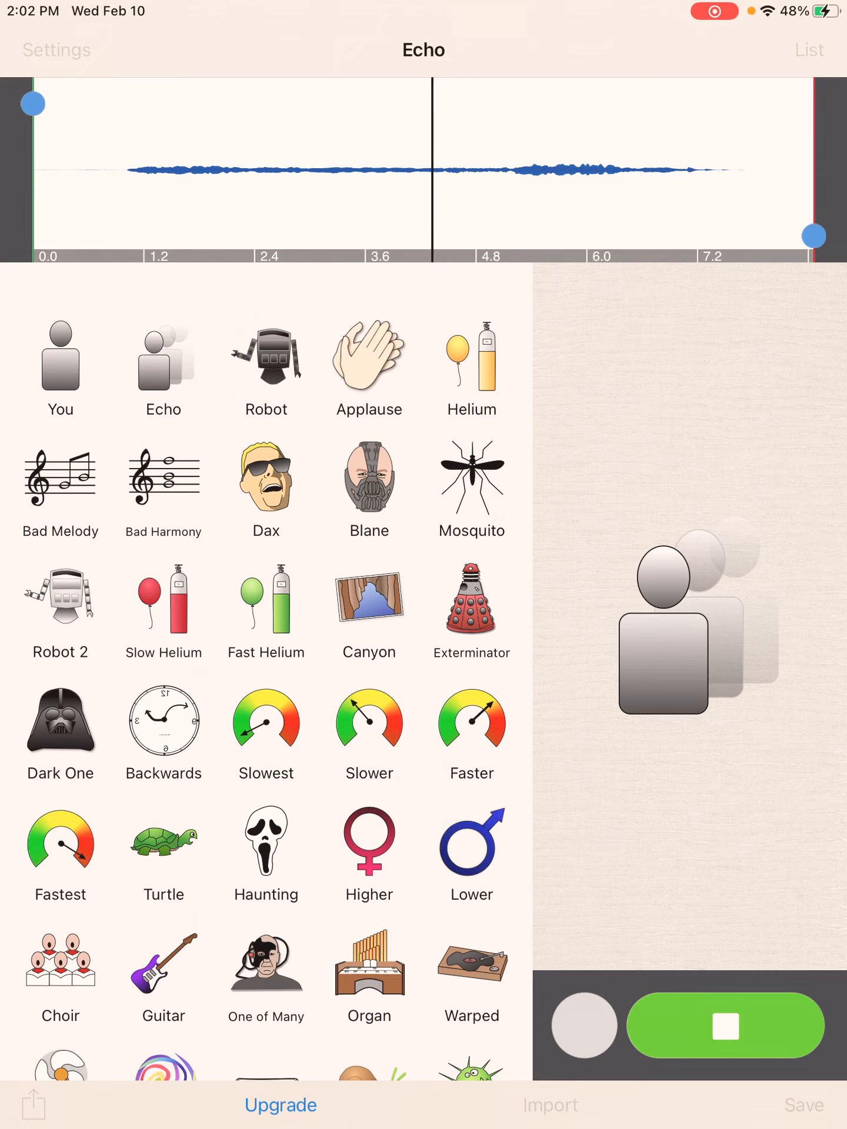
pyautogui.click(60, 477)
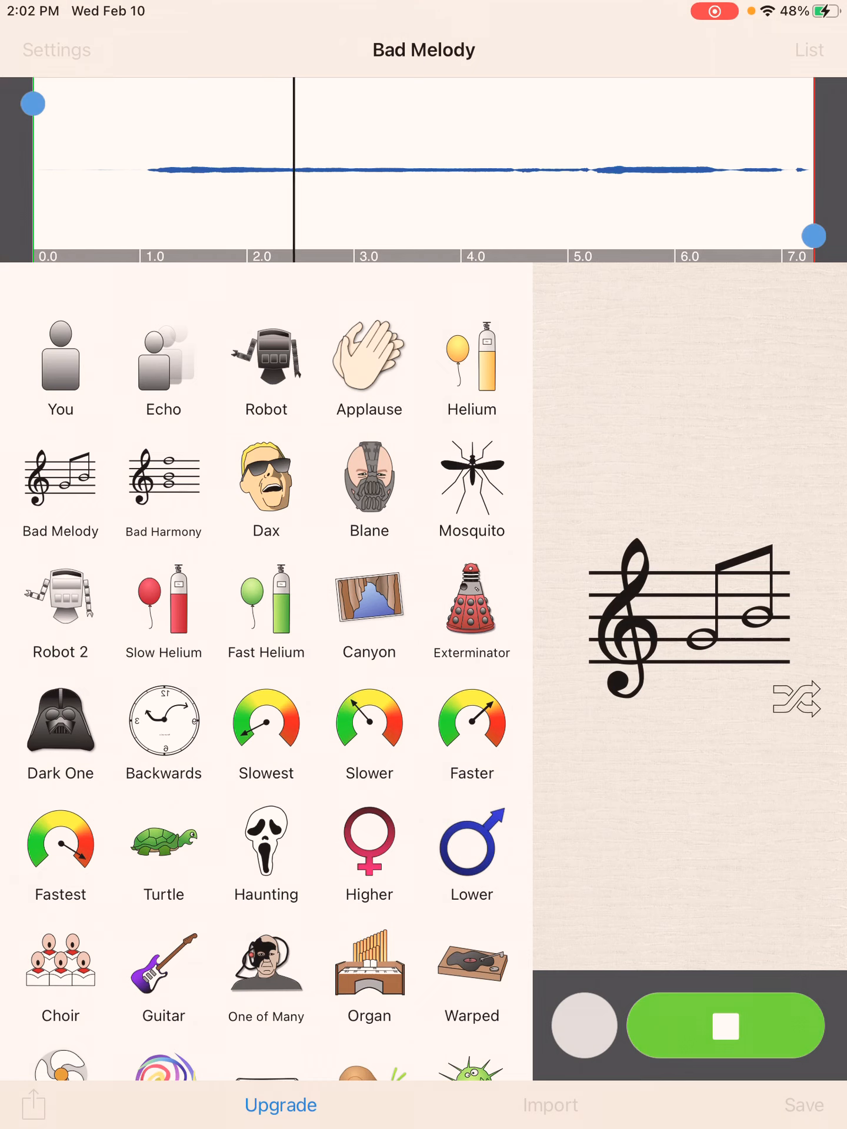
# Stop the Bad Melody playback and select the Bad Harmony effect.
pyautogui.click(507, 173)
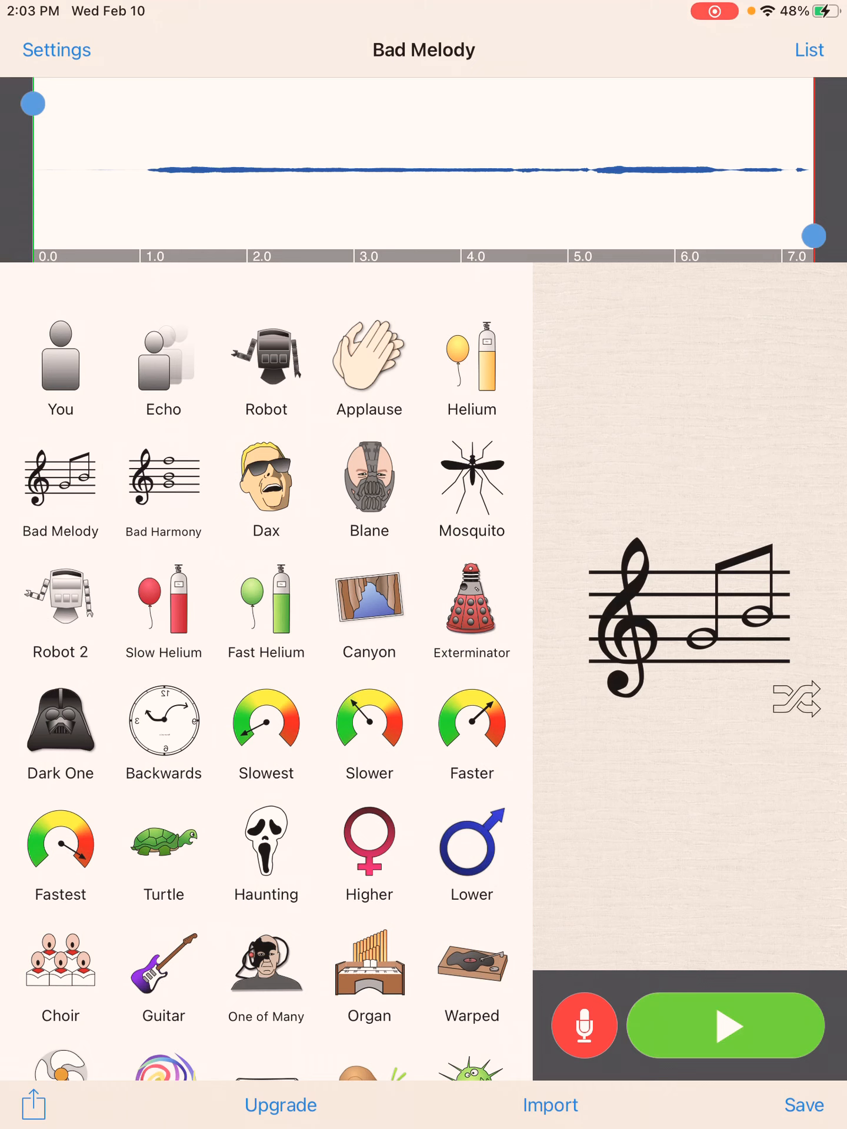
pyautogui.click(163, 490)
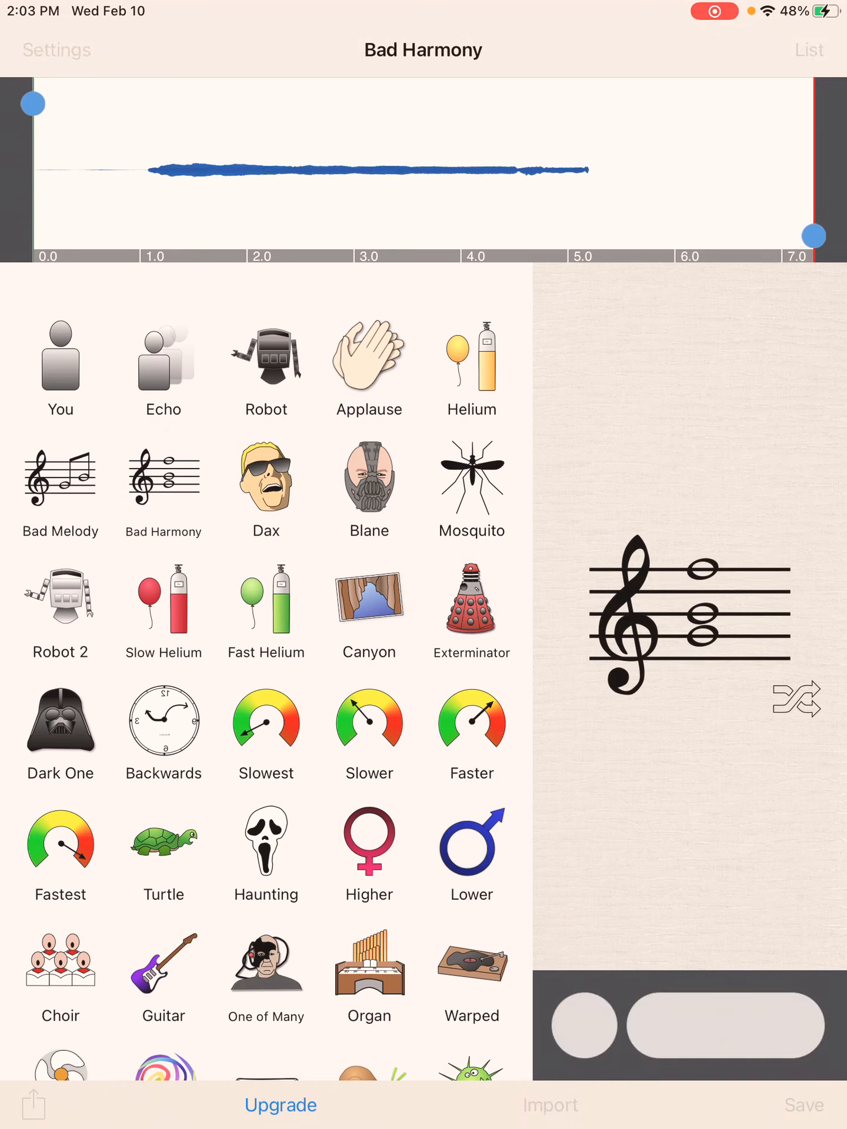
# Play and stop the Bad Harmony version, then play and stop the Backwards version.
pyautogui.click(725, 1024)
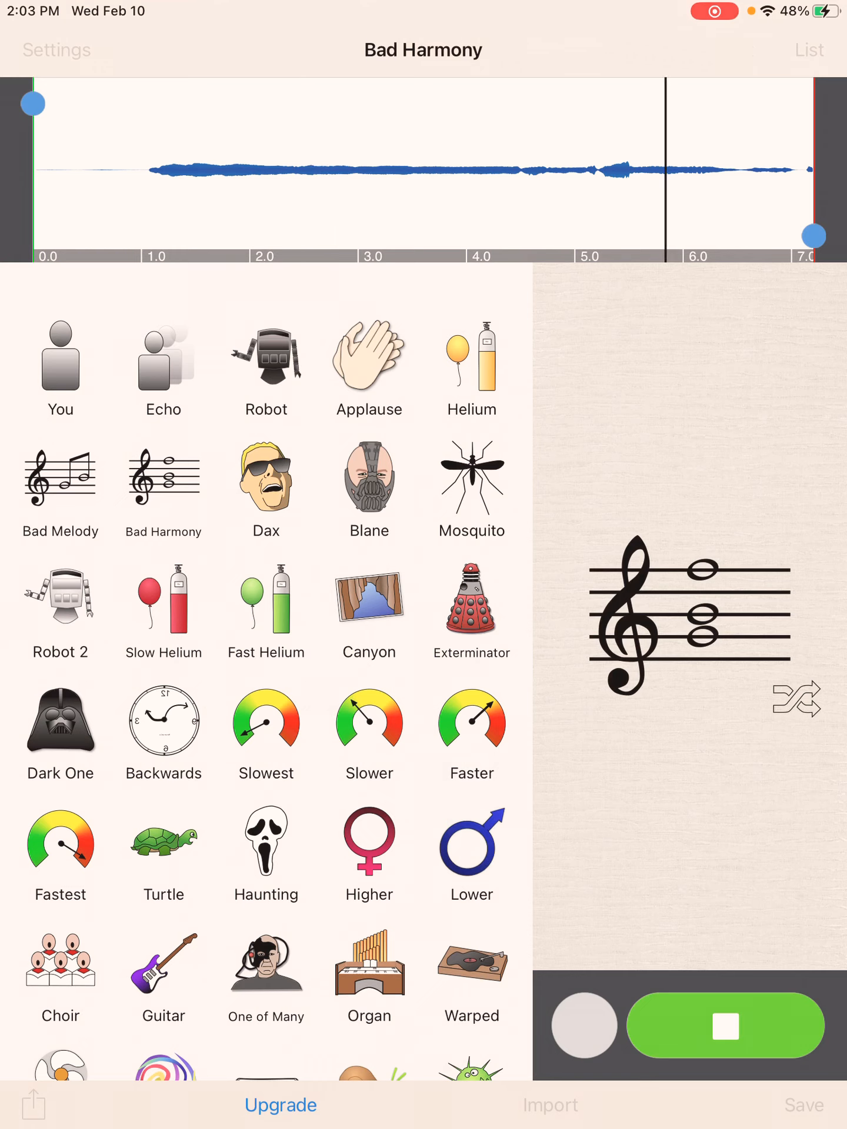
pyautogui.click(726, 1026)
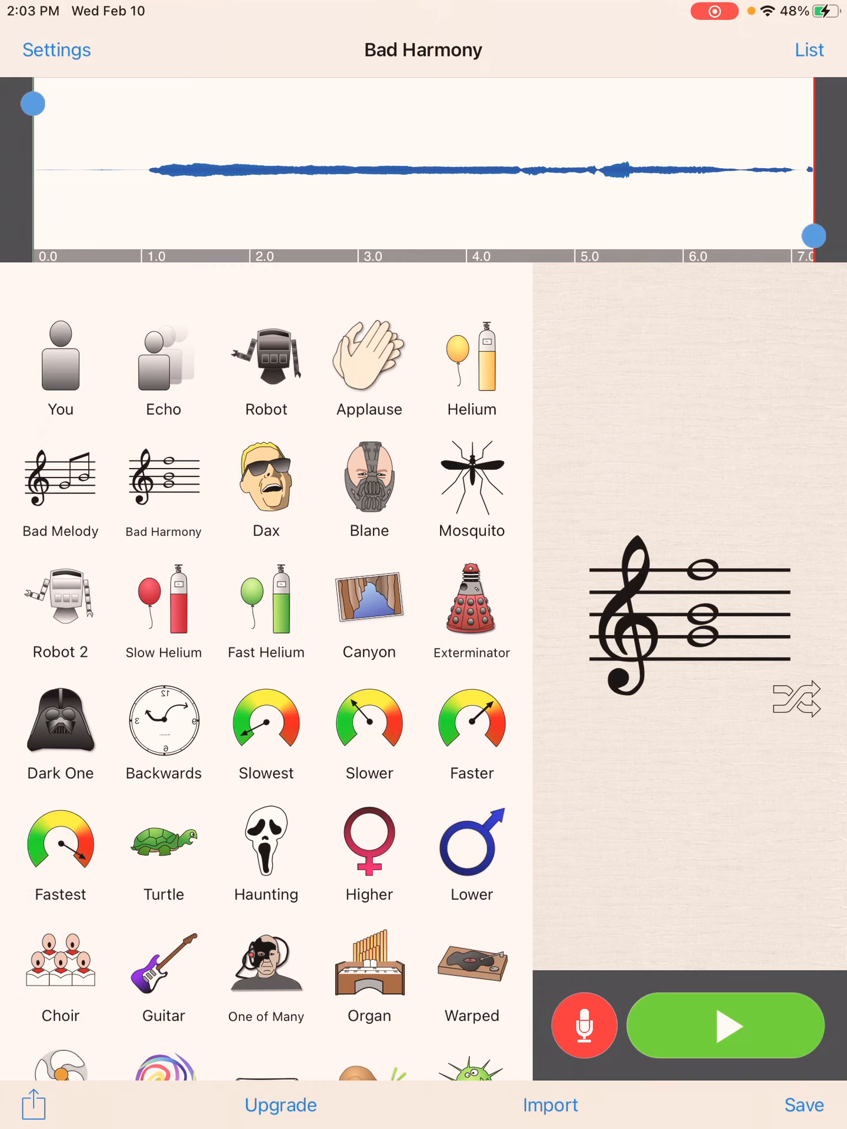
pyautogui.click(163, 721)
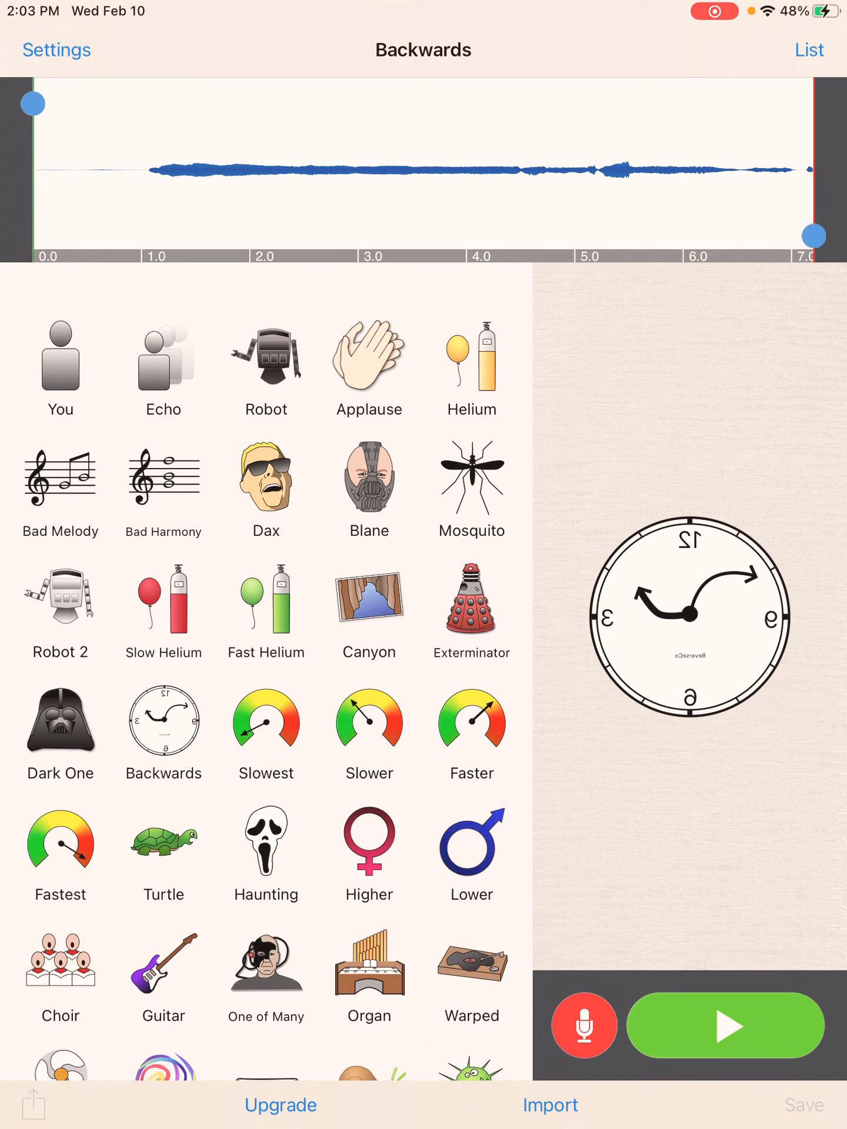
pyautogui.click(725, 1026)
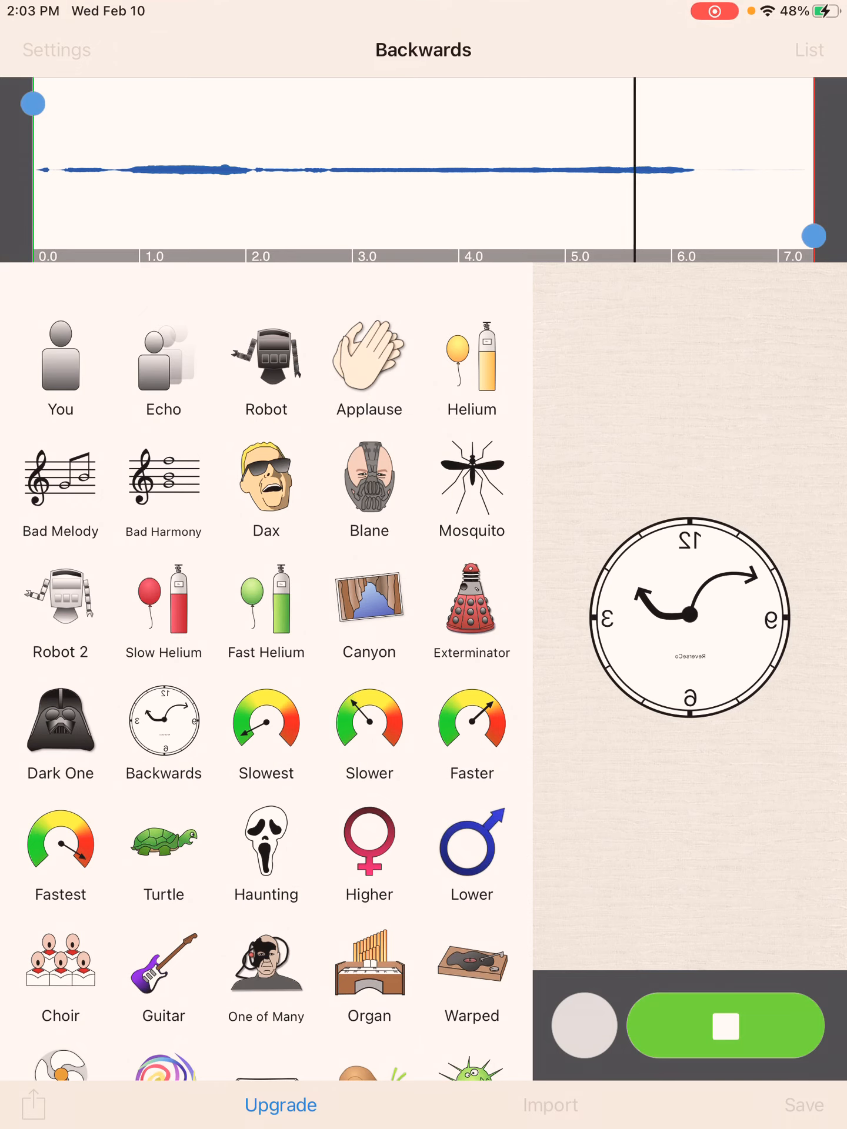
pyautogui.click(726, 1026)
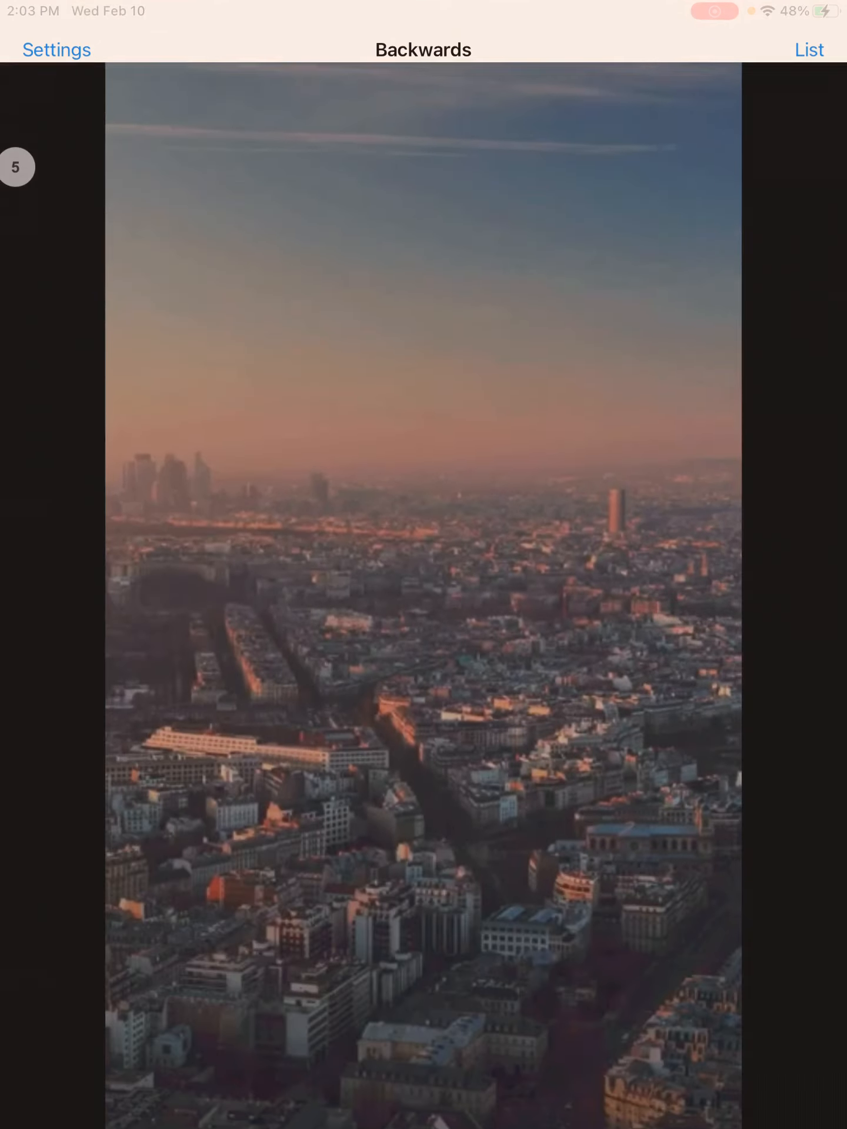